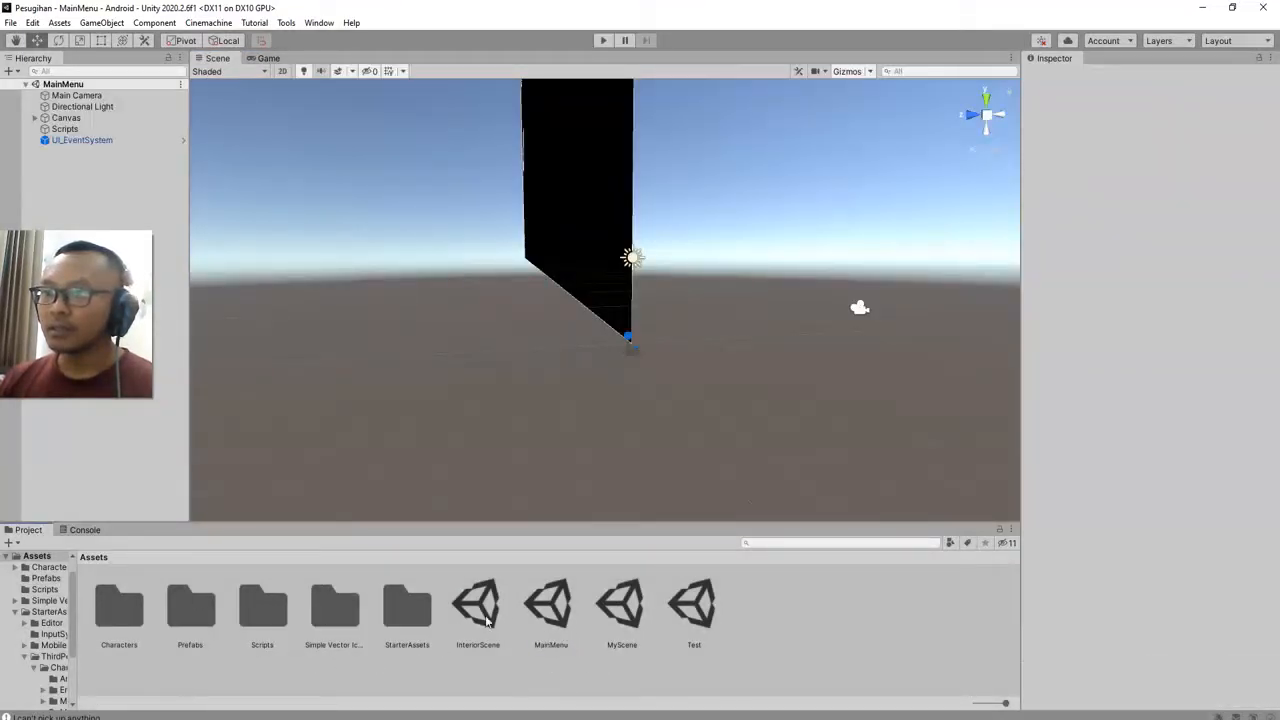
Step: Inspect the MainMenu and MyScene scene assets in the Assets folder
left_click(550, 605)
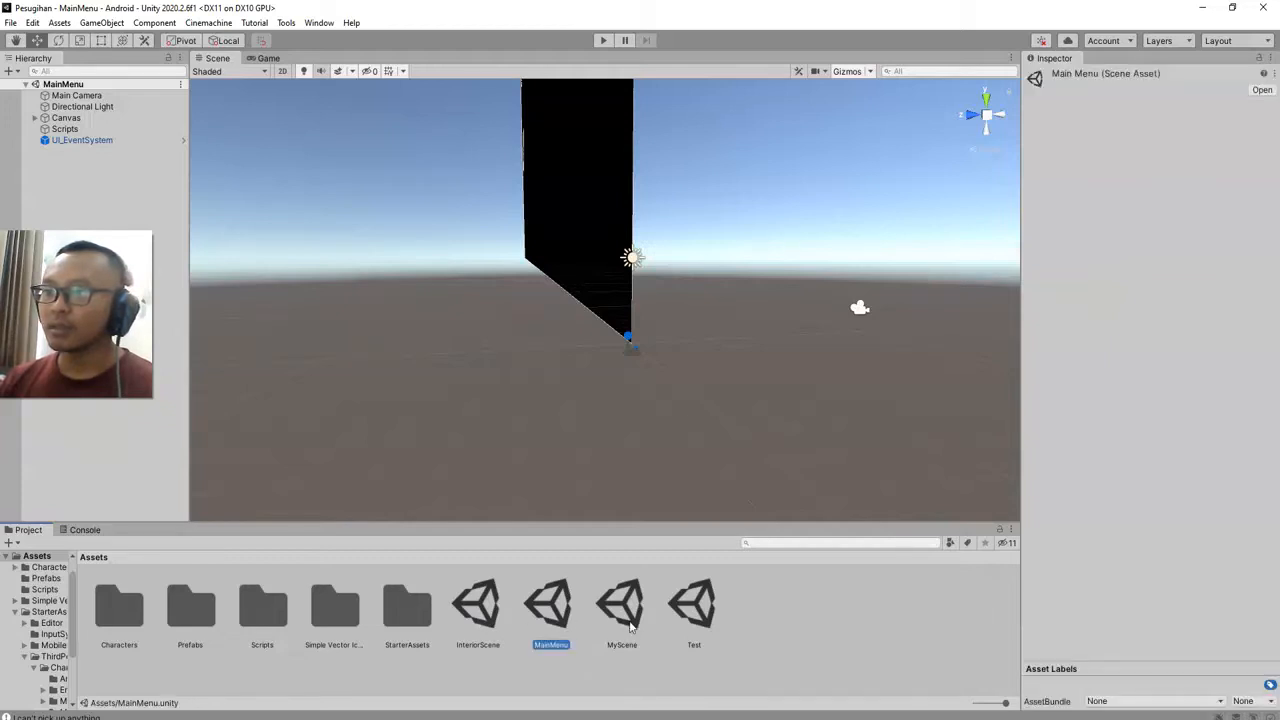
left_click(621, 604)
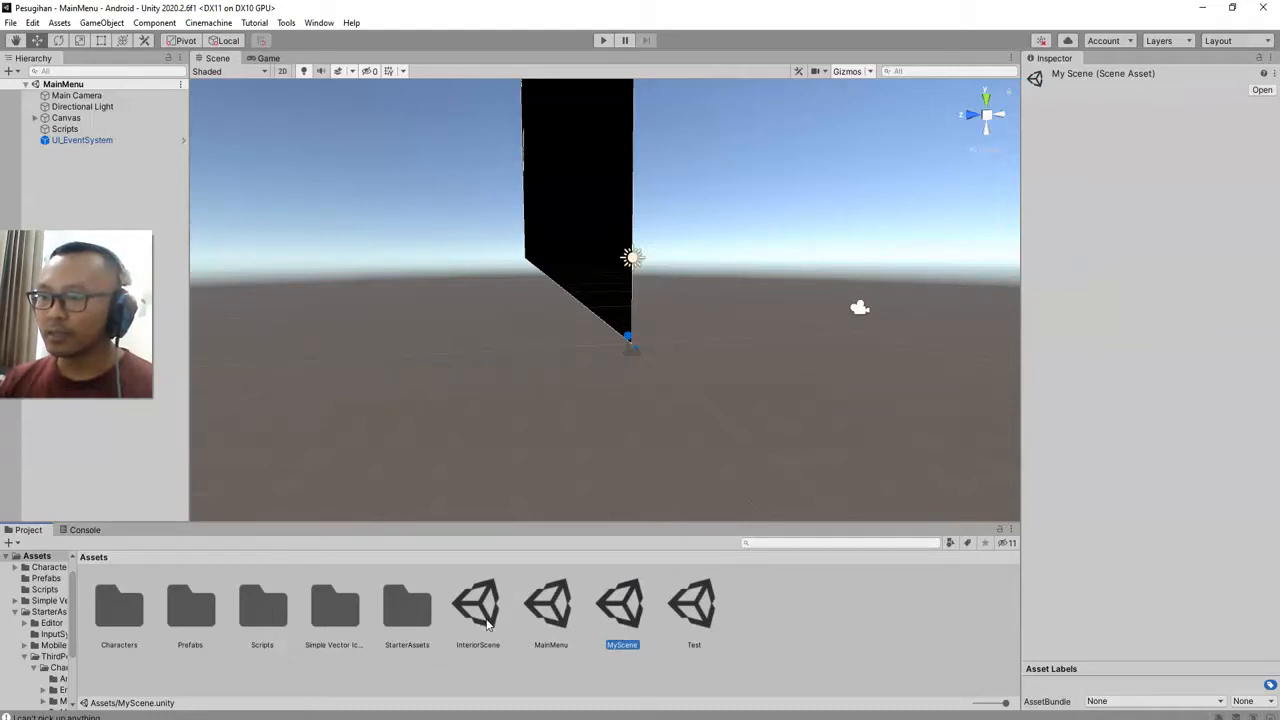
Step: Open the MyScene scene from the Assets folder
double_click(621, 600)
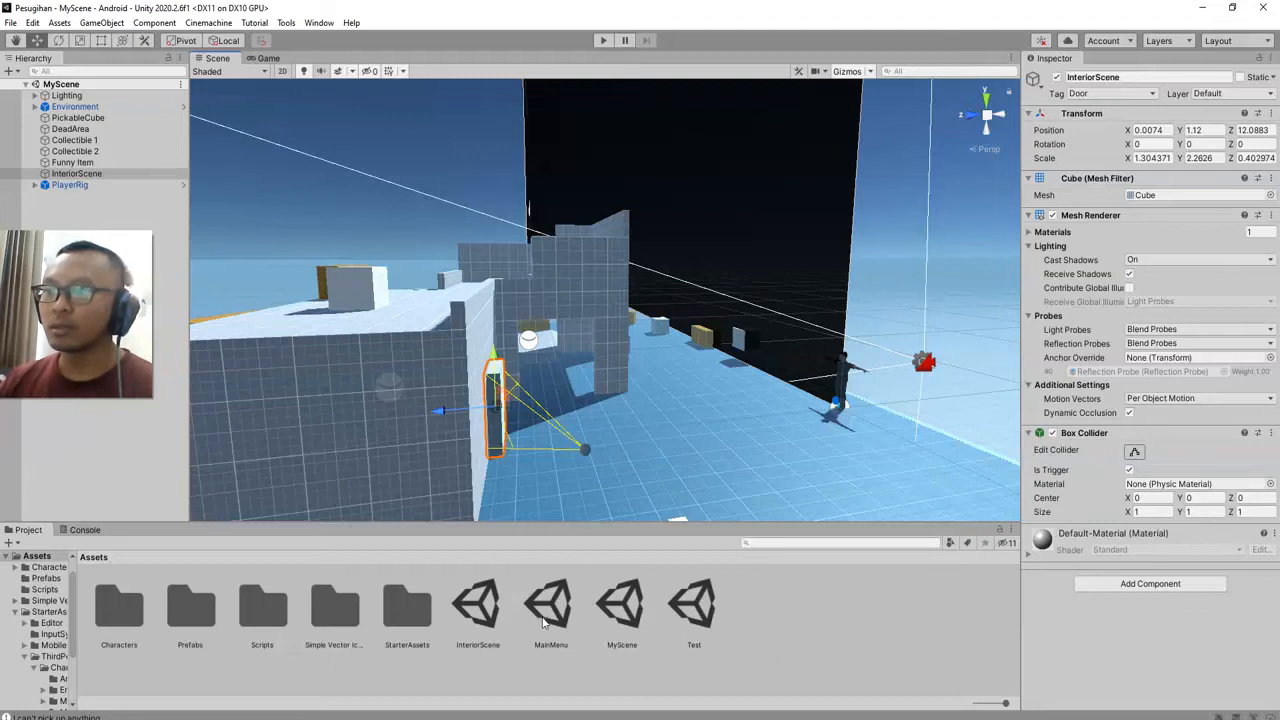
mouse_move(557, 447)
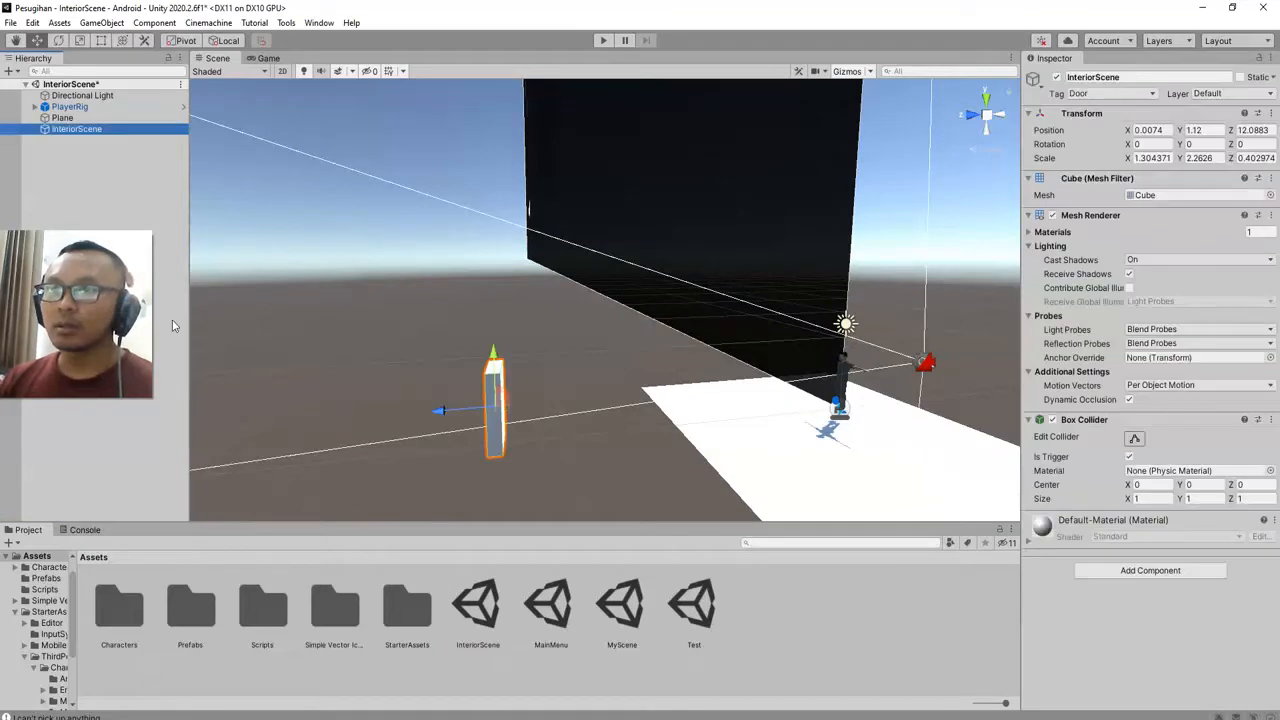
Step: Frame the door cube up close in the Scene view and select it
left_click_drag(493, 400, 725, 390)
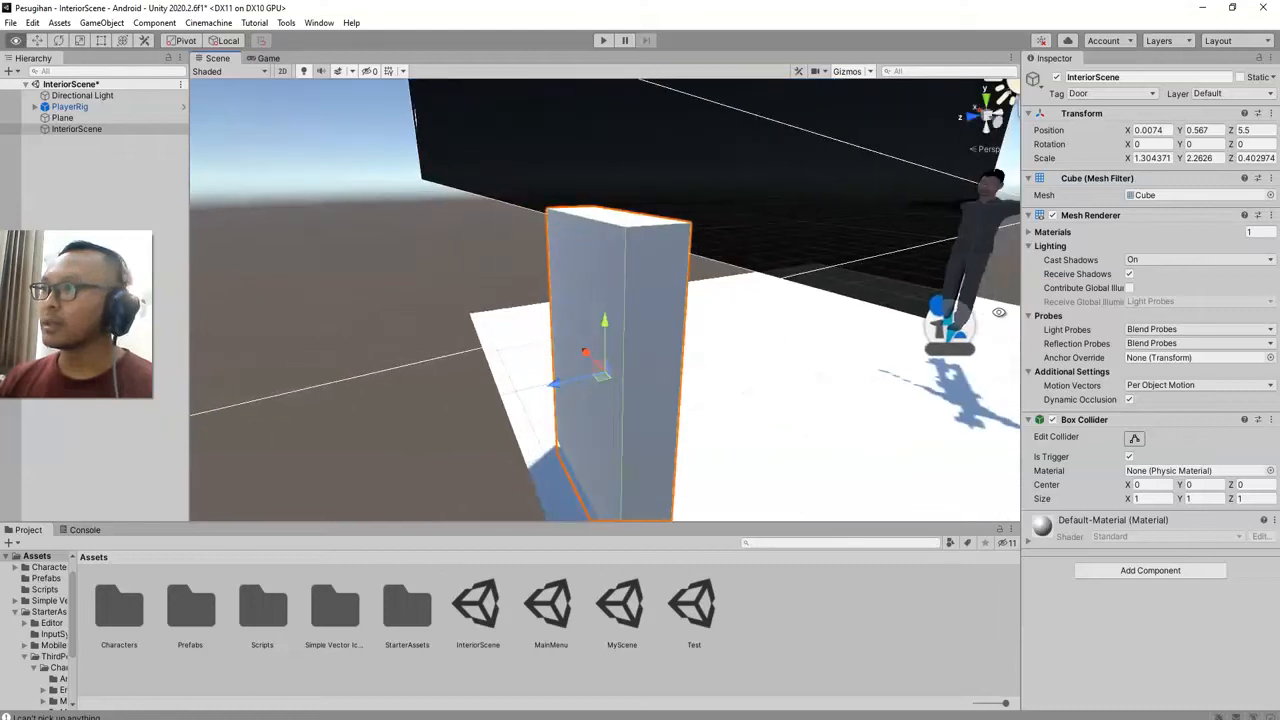
left_click_drag(700, 300, 650, 400)
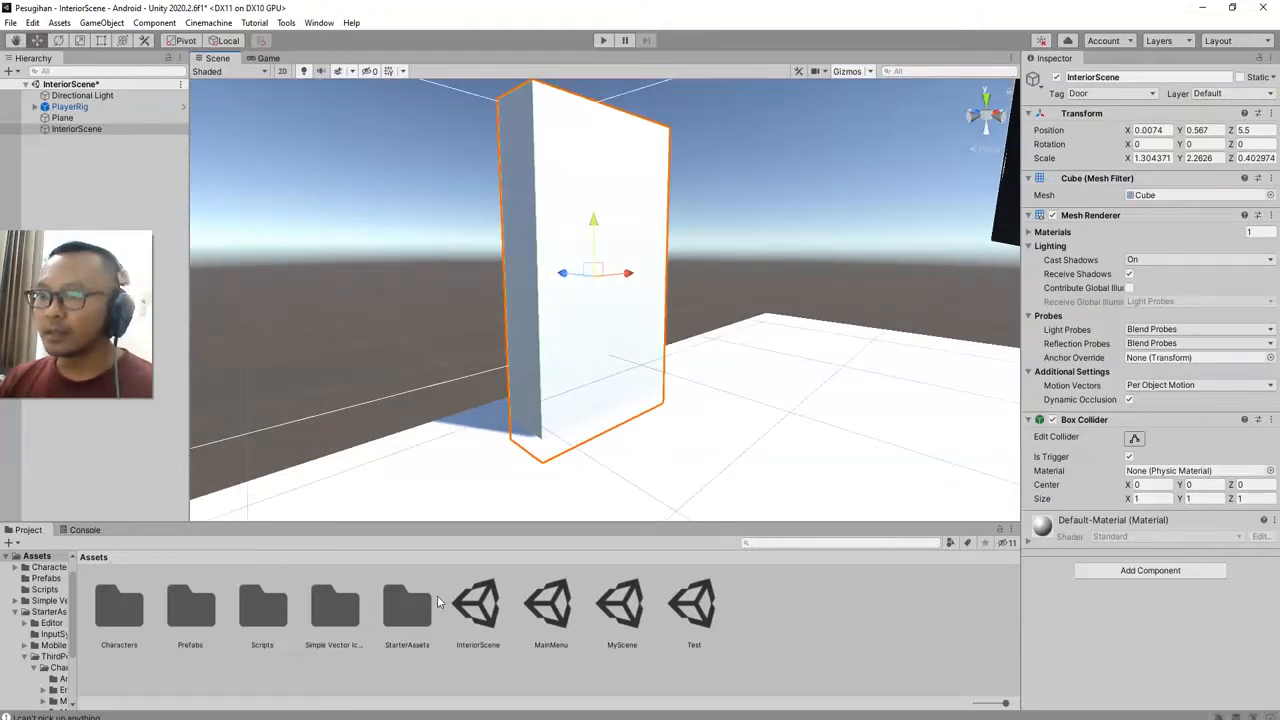
left_click(77, 128)
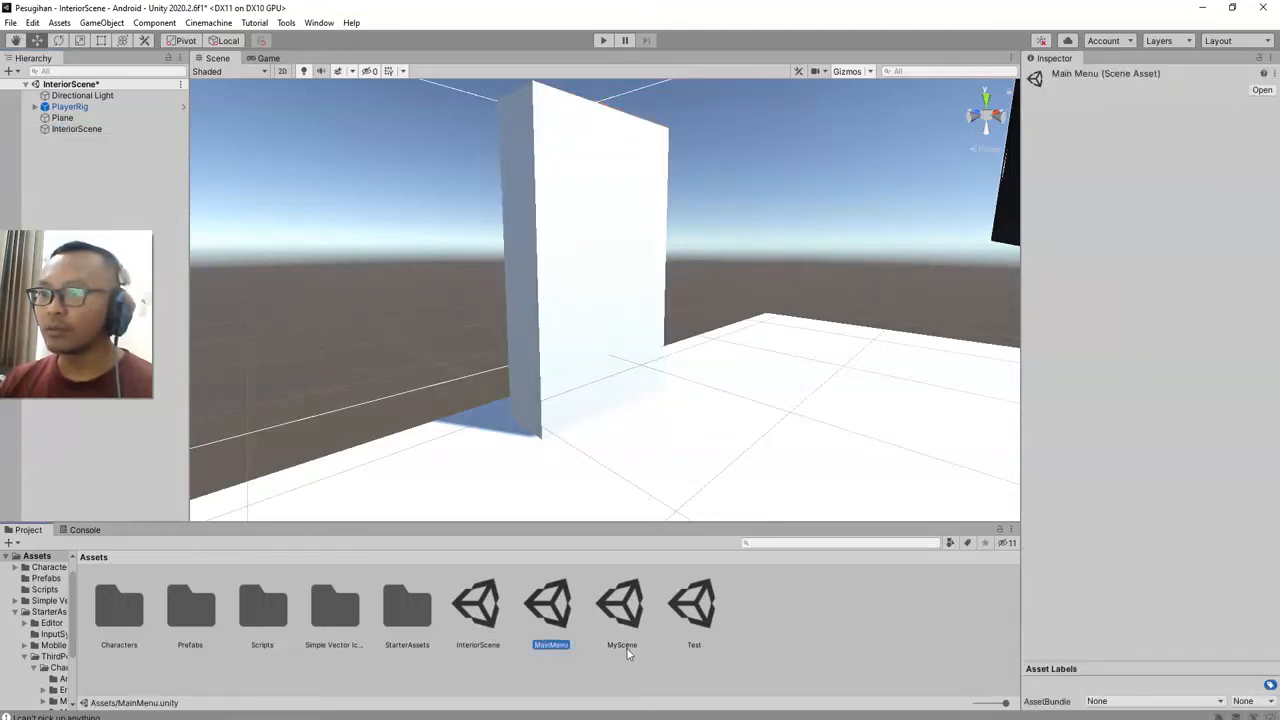
Step: Rename the door object to MyScene, copying the scene asset's name
left_click(621, 600)
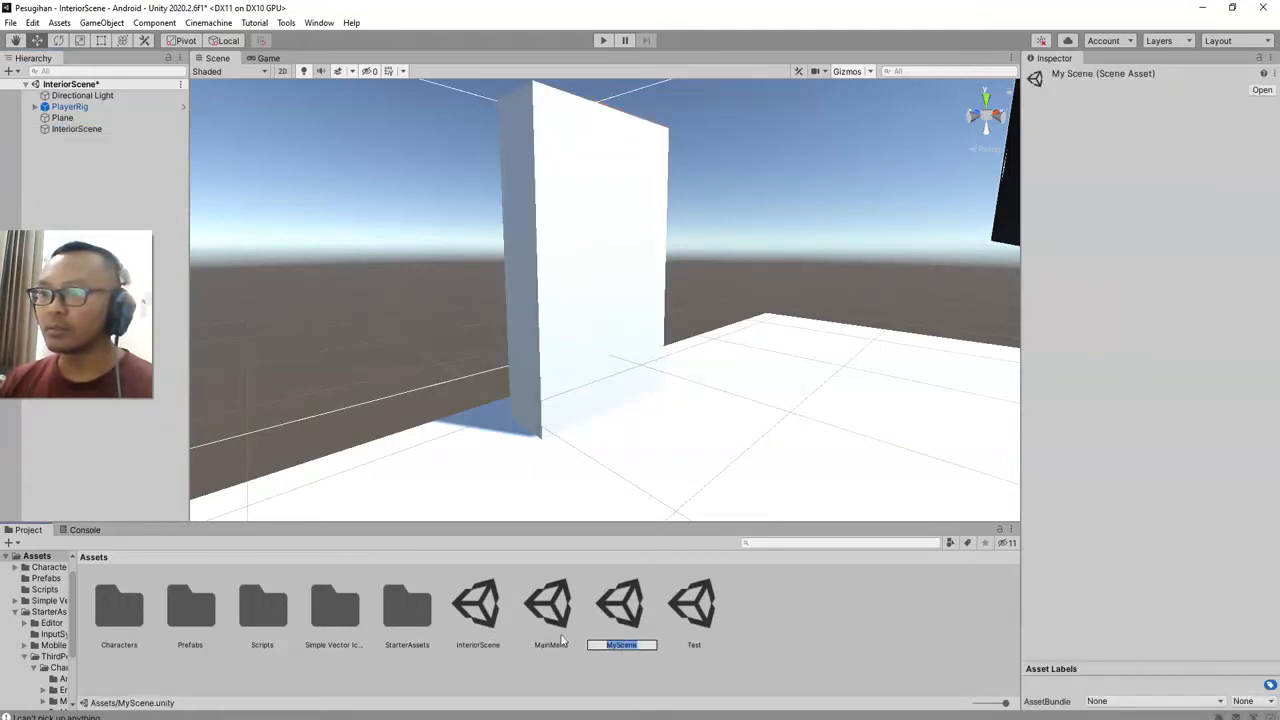
left_click(76, 128)
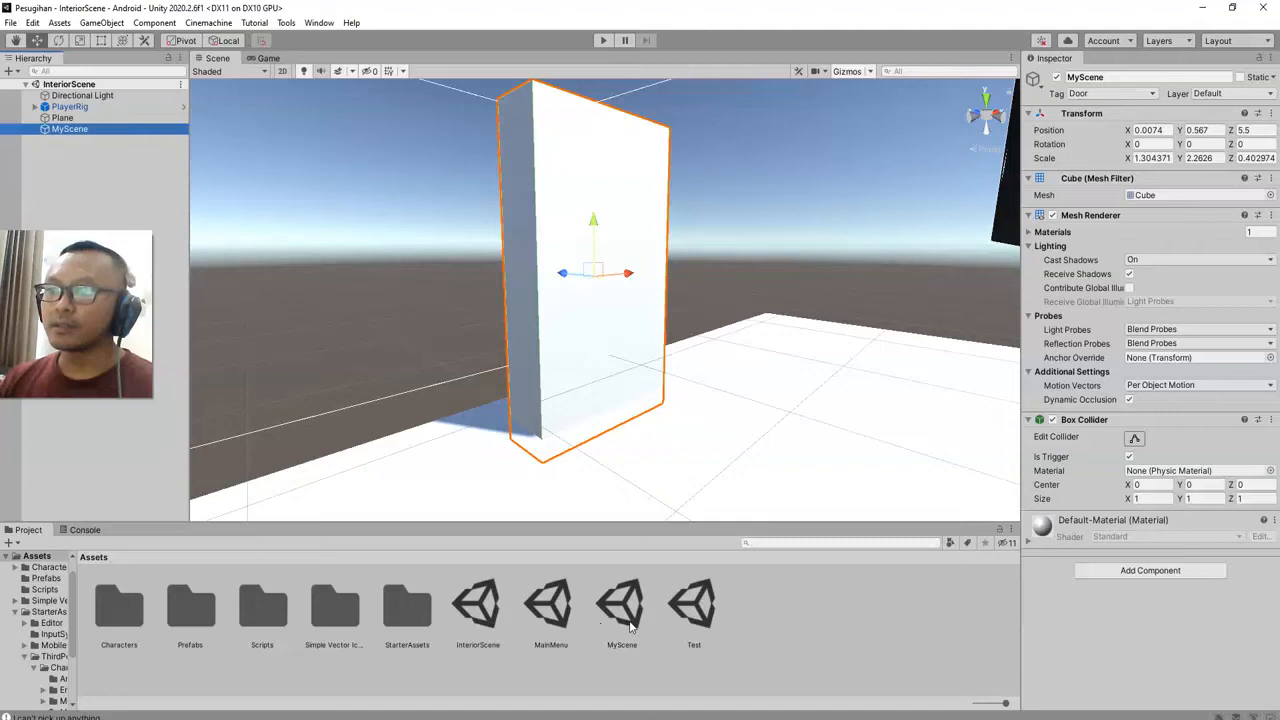
mouse_move(465, 615)
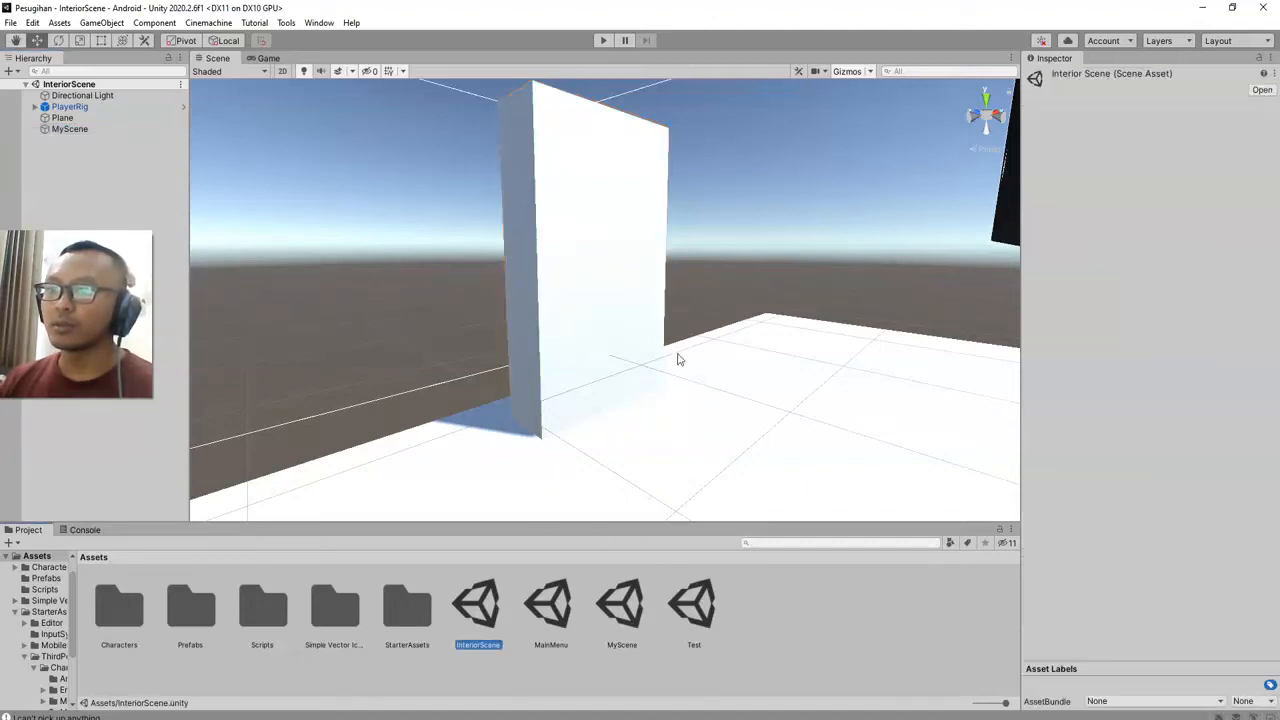
left_click(600, 250)
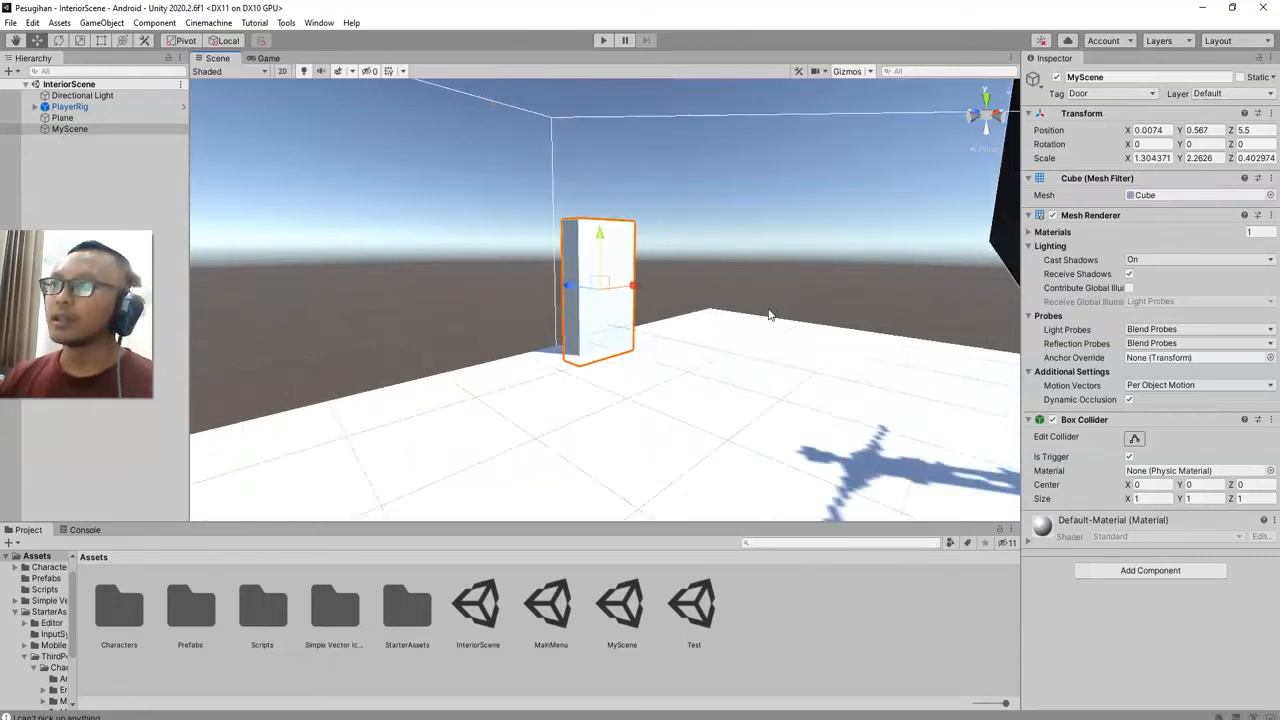
Step: Open MainMenu, enter Play mode, and choose Play Now on the title screen
left_click(603, 40)
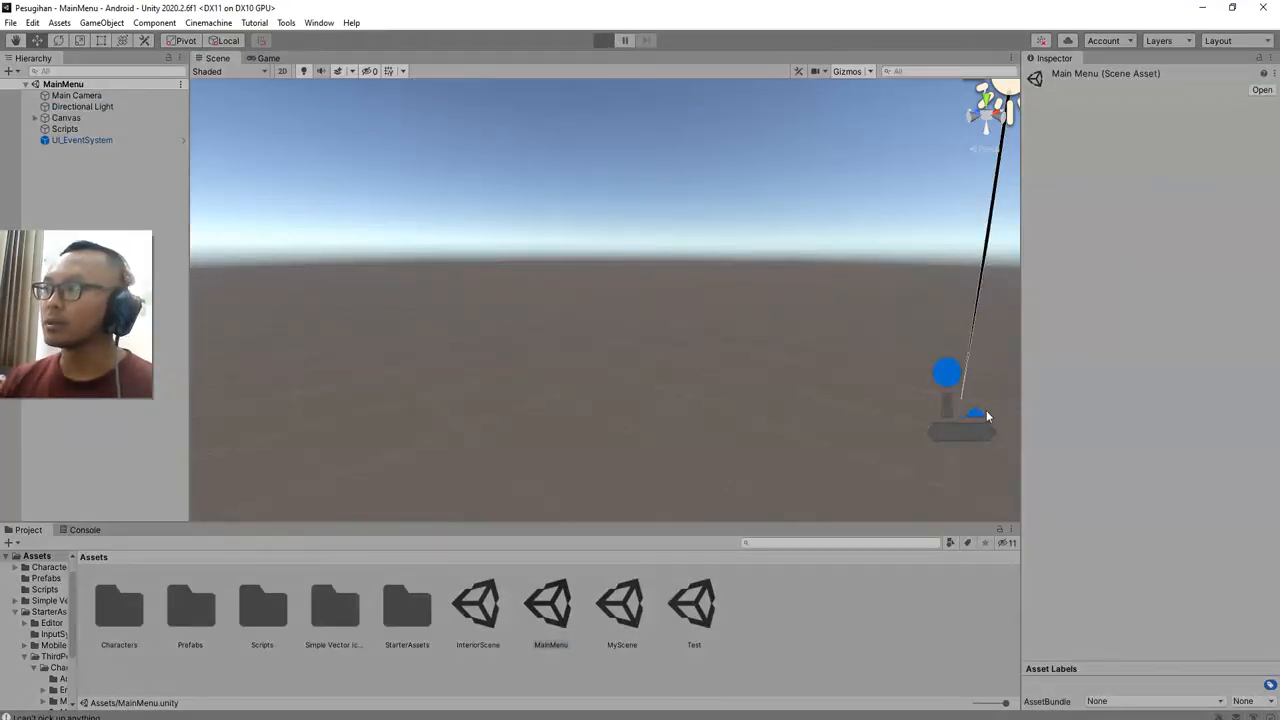
left_click(603, 40)
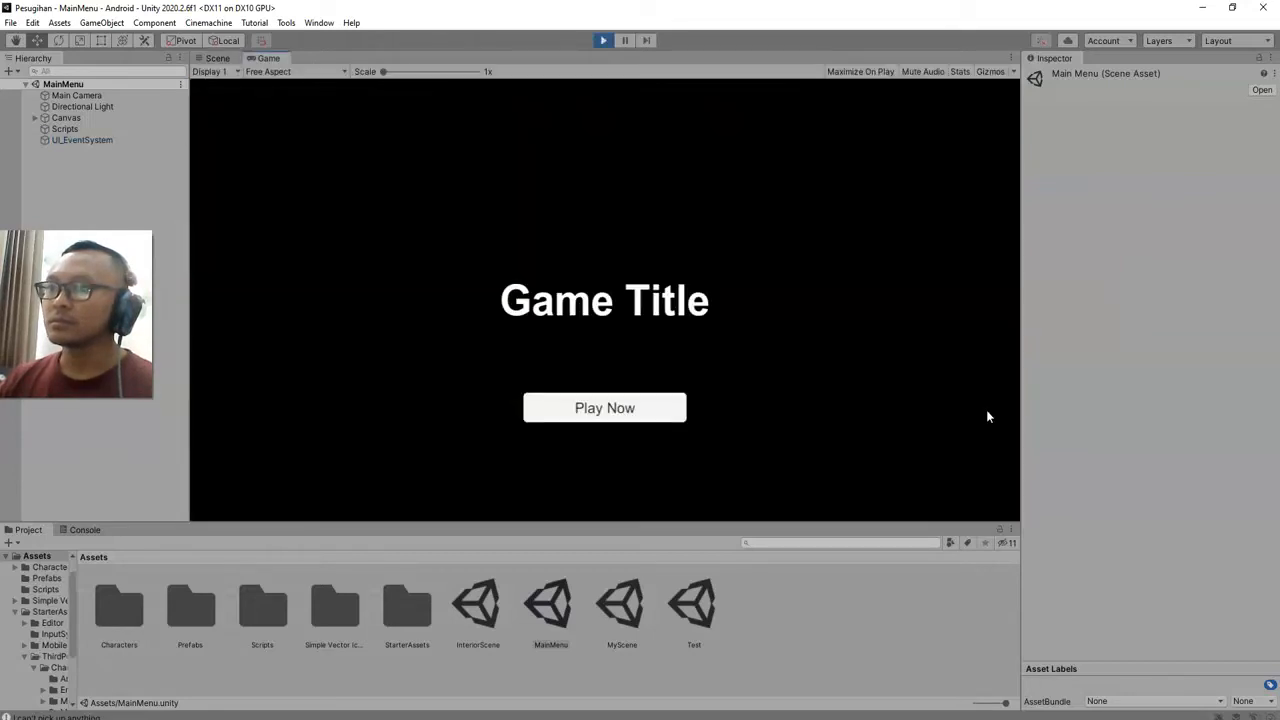
left_click(604, 407)
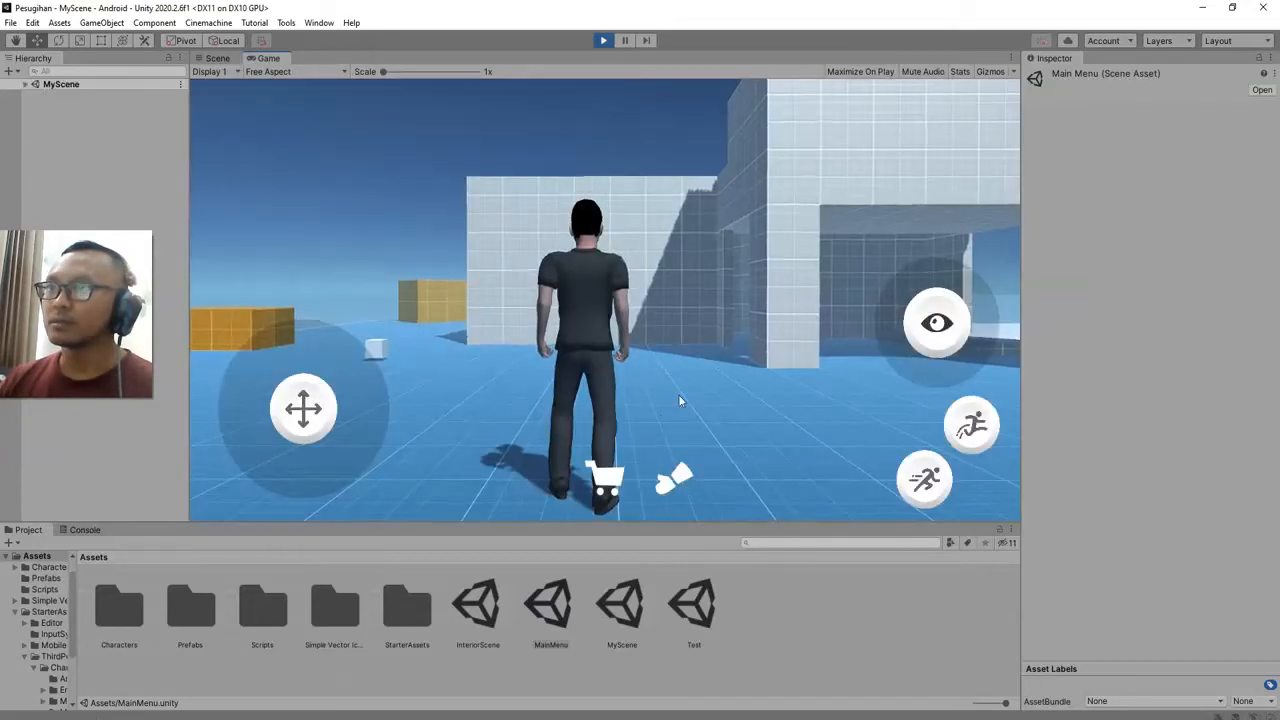